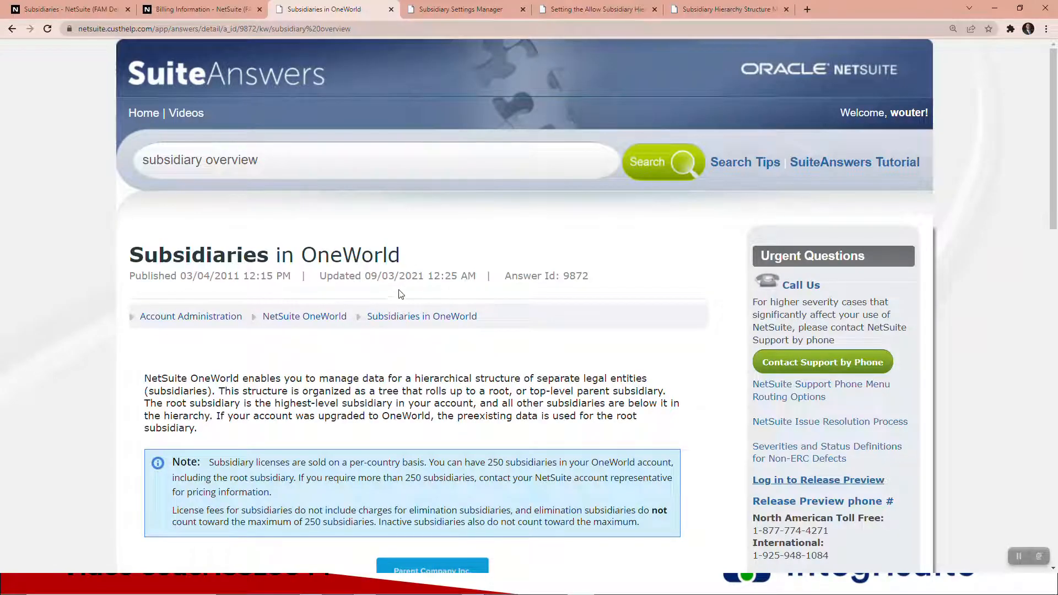
- Show Billing Information with the Subsidiary Count row: 10 provisioned, 6 used
{"action": "scroll", "scroll_direction": "down", "scroll_amount": 3}
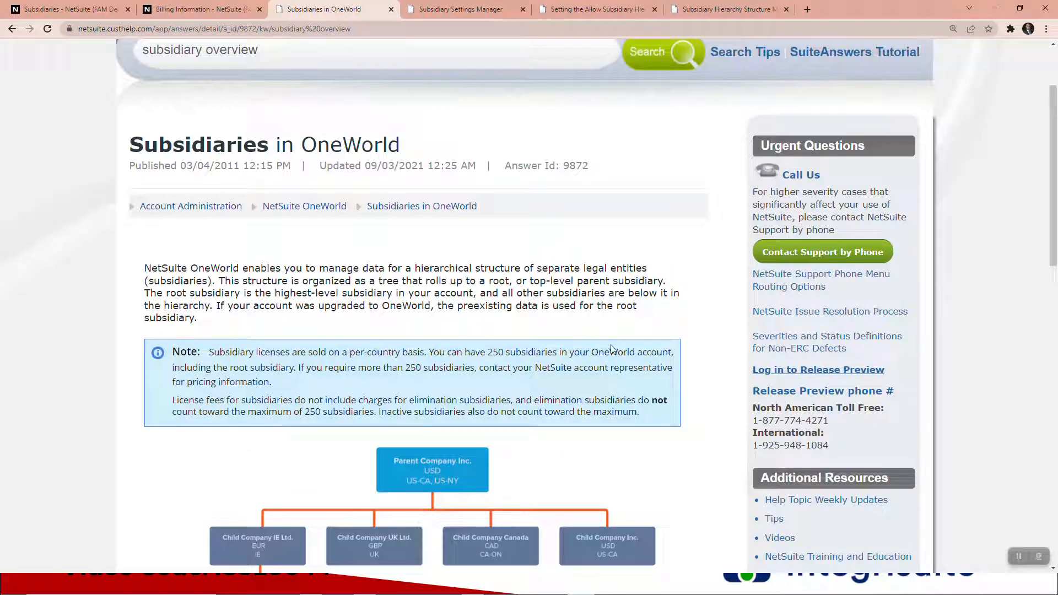
{"action": "mouse_move", "coordinate": [398, 390]}
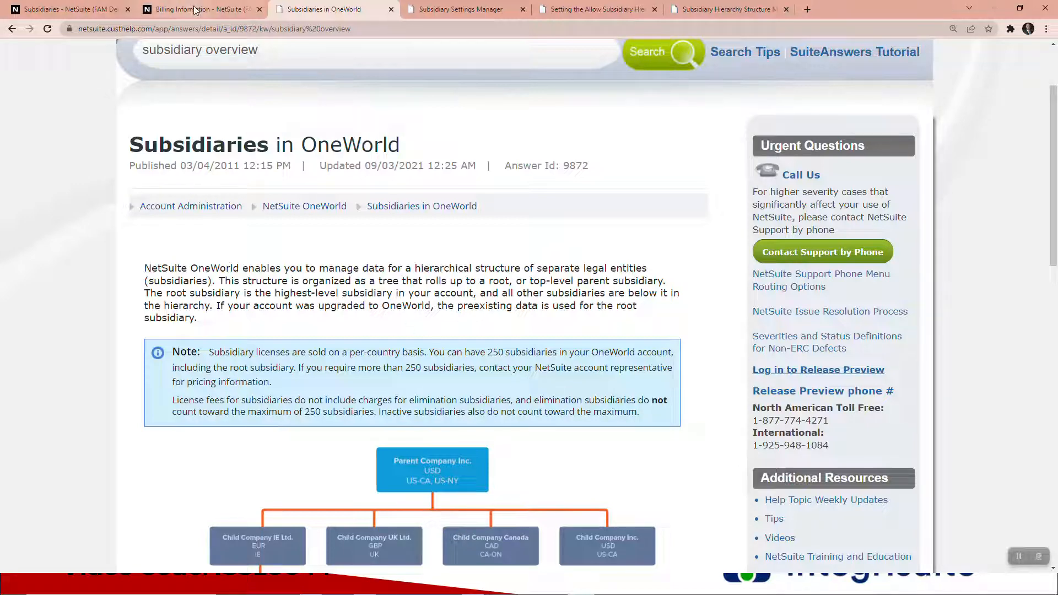
{"action": "left_click", "coordinate": [199, 9]}
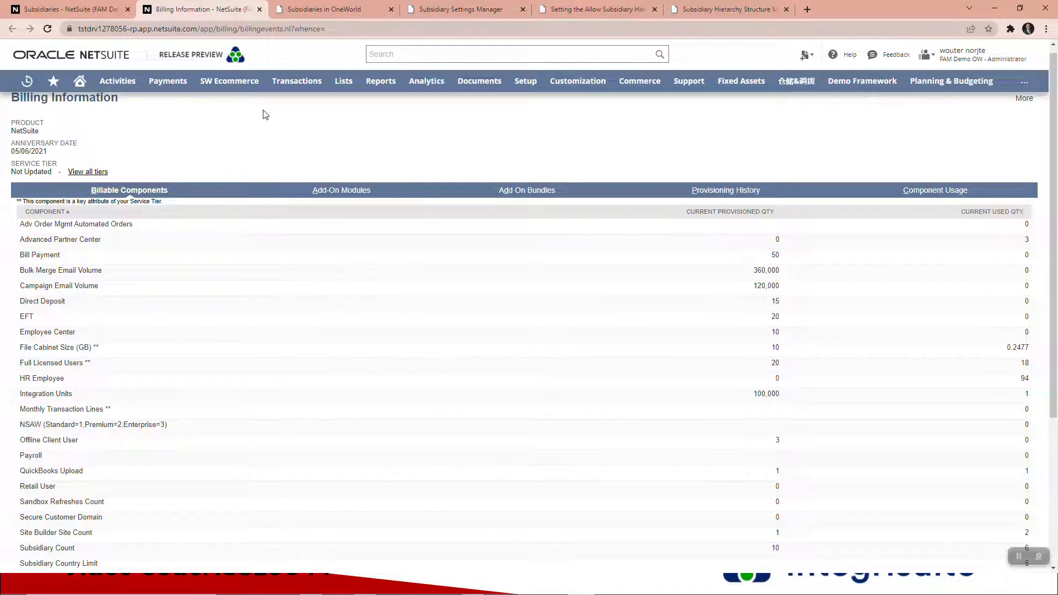
{"action": "left_click", "coordinate": [525, 81]}
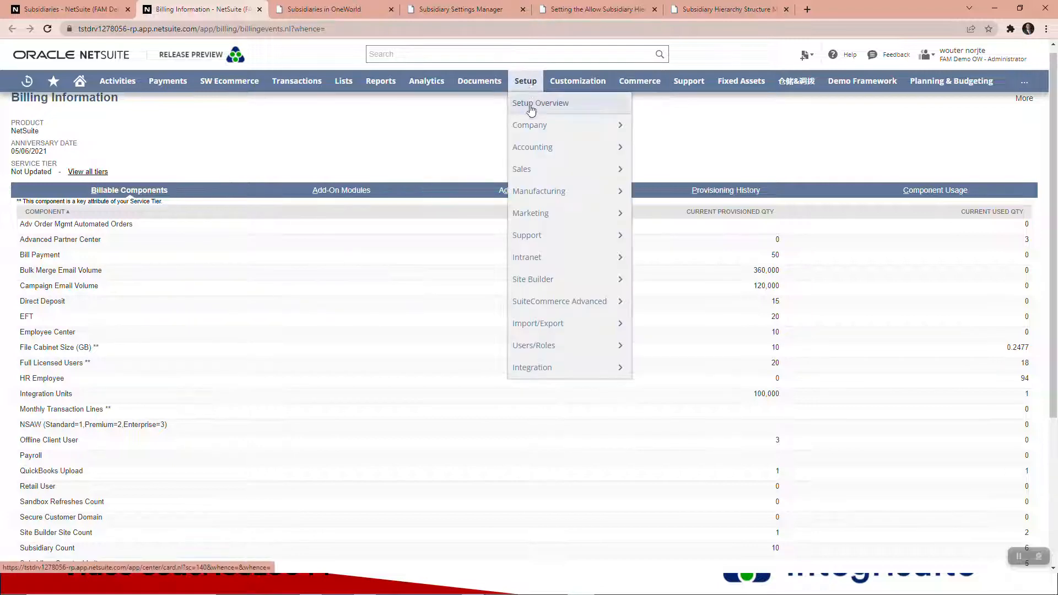
{"action": "mouse_move", "coordinate": [530, 124]}
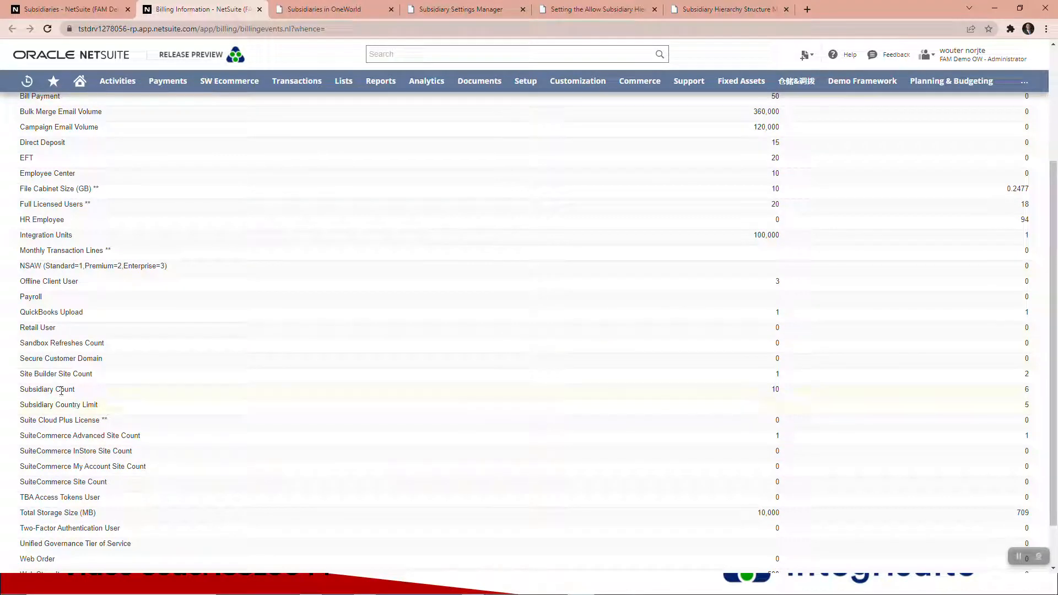
{"action": "mouse_move", "coordinate": [105, 408]}
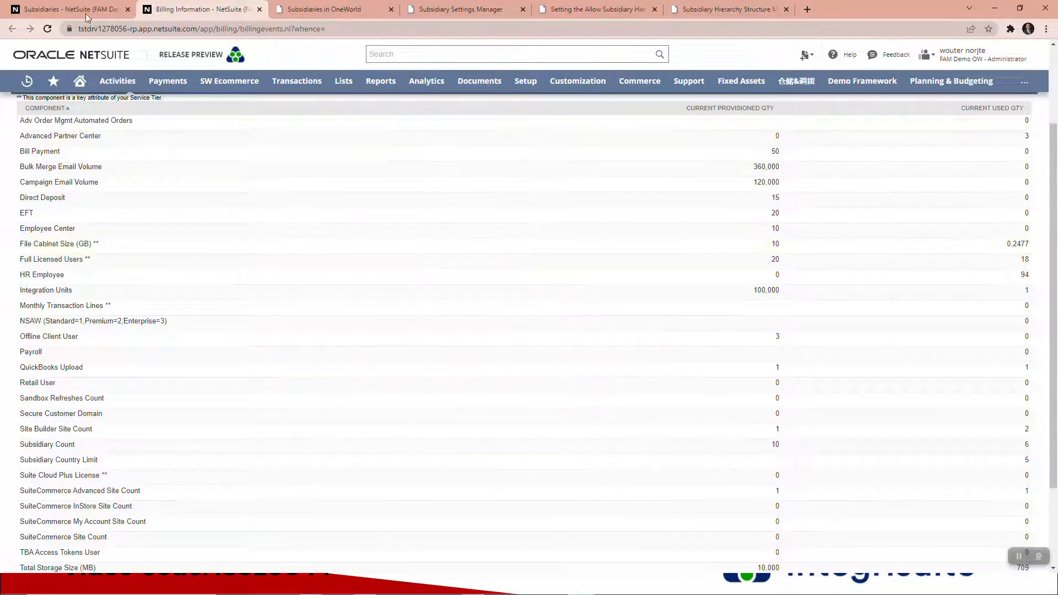
- Show the Subsidiaries list with Shire Oak International as the top-level parent
{"action": "left_click", "coordinate": [67, 9]}
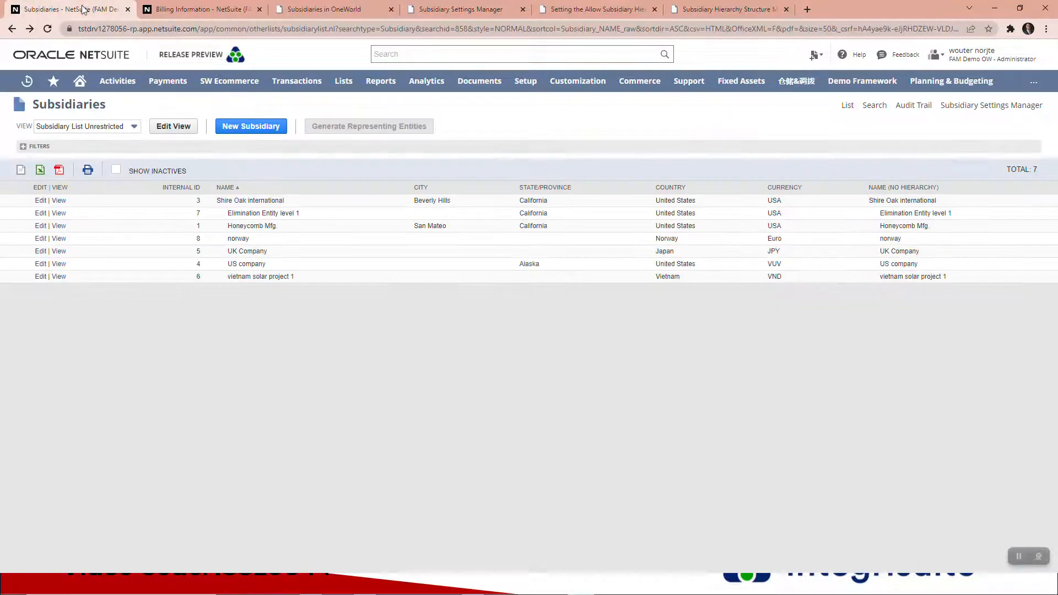
{"action": "left_click", "coordinate": [250, 126]}
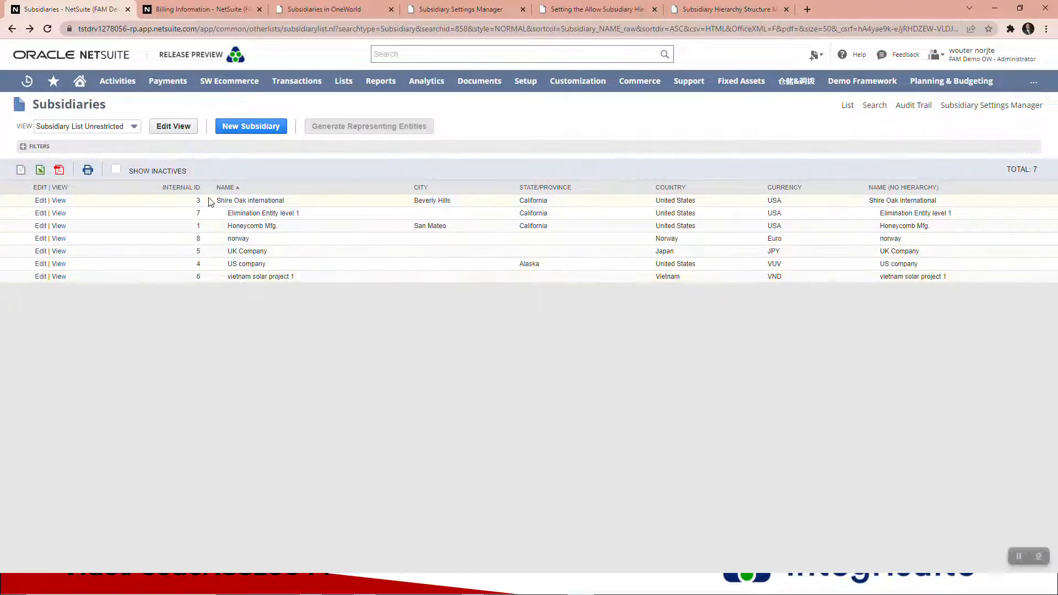
{"action": "mouse_move", "coordinate": [232, 275]}
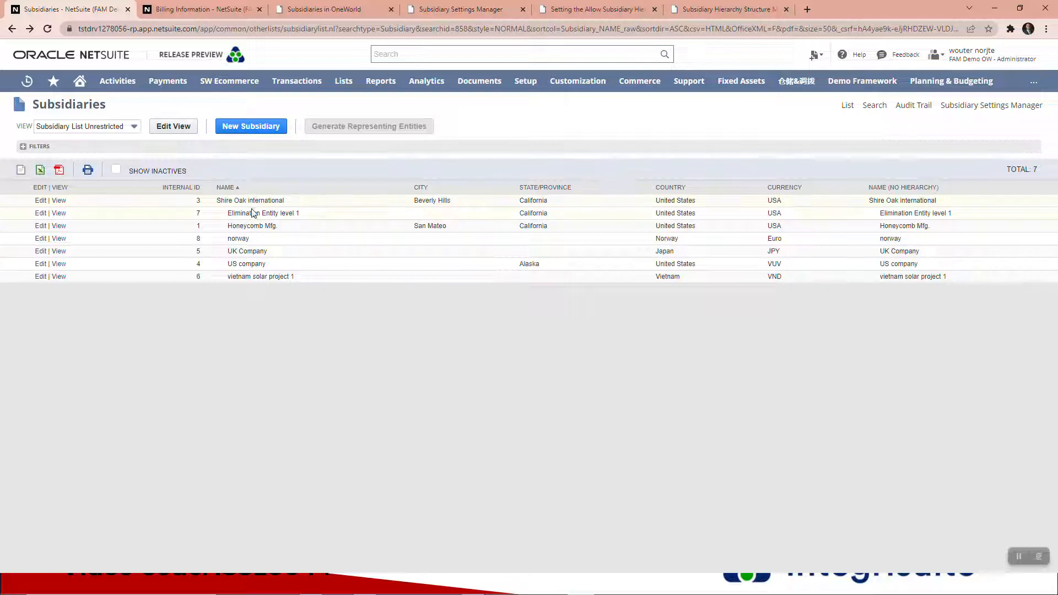
{"action": "mouse_move", "coordinate": [302, 216]}
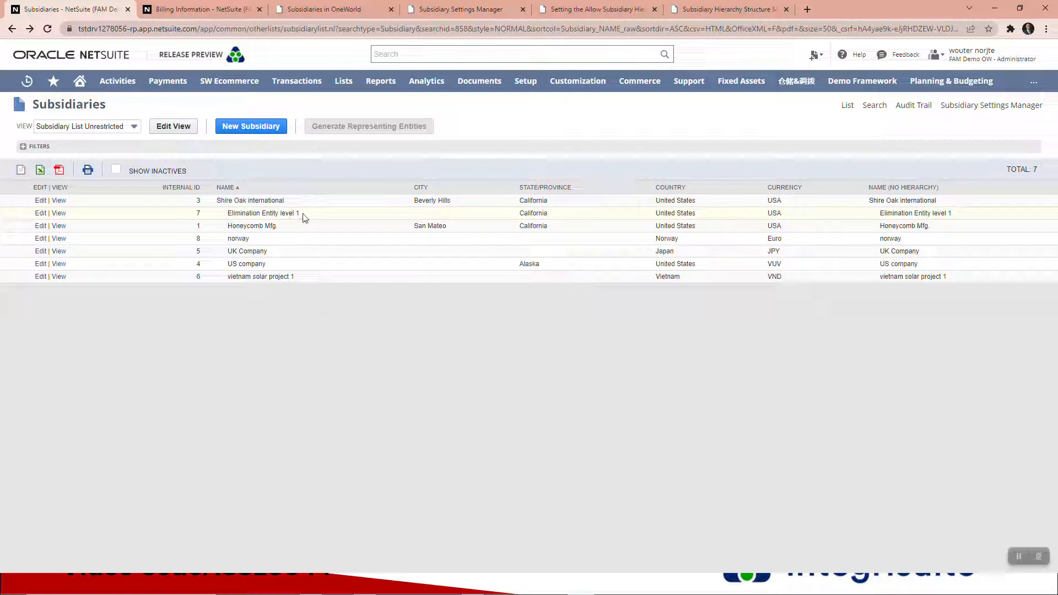
{"action": "mouse_move", "coordinate": [242, 213]}
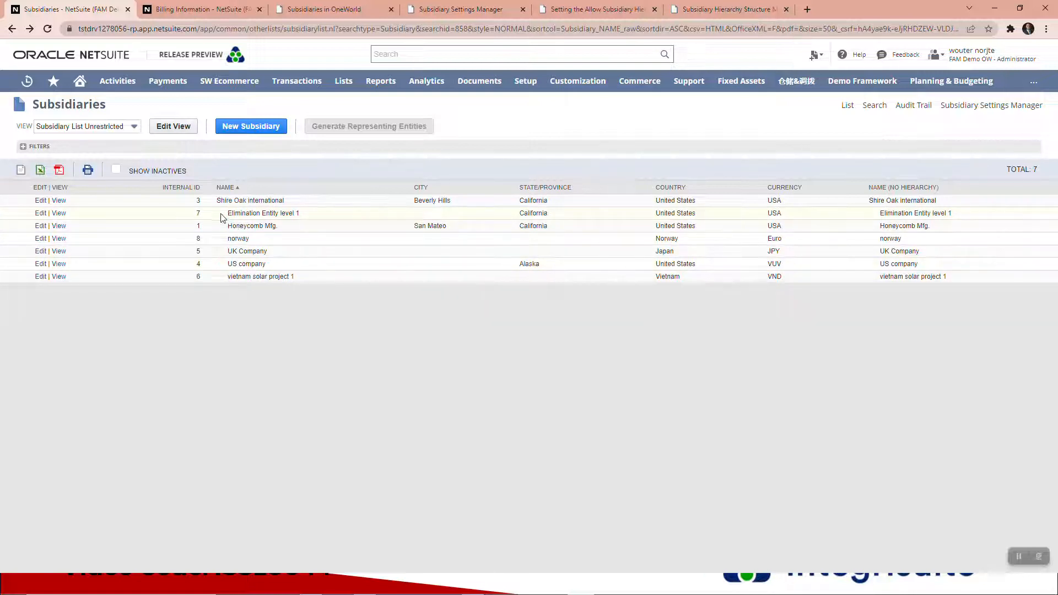
- Start a new subsidiary record named TEST Sub under Shire Oak International
{"action": "left_click", "coordinate": [250, 125]}
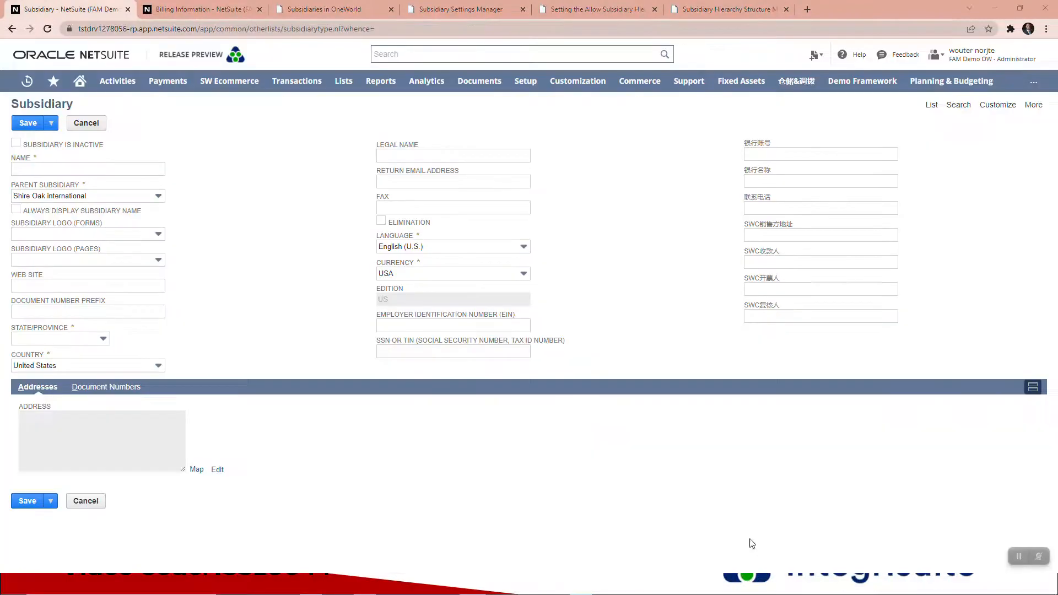
{"action": "left_click", "coordinate": [87, 168]}
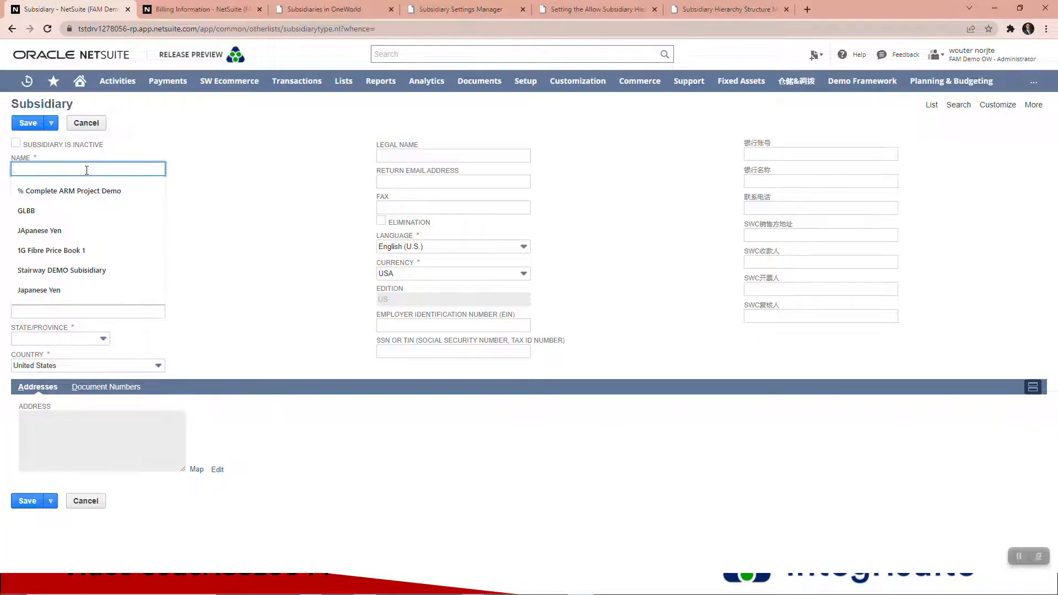
{"action": "type", "text": "TEST Sub"}
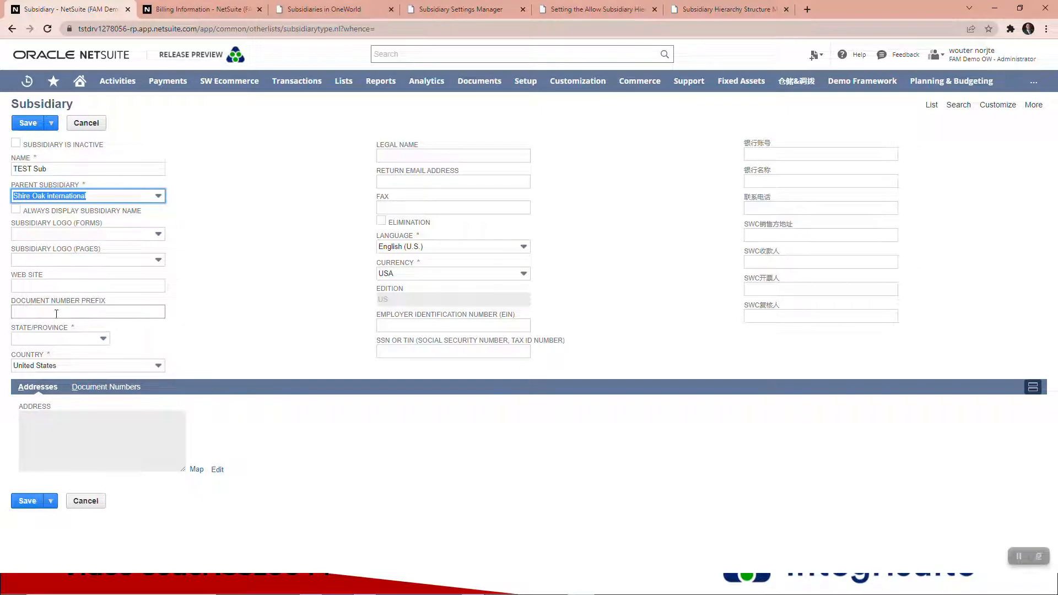
{"action": "left_click", "coordinate": [88, 310]}
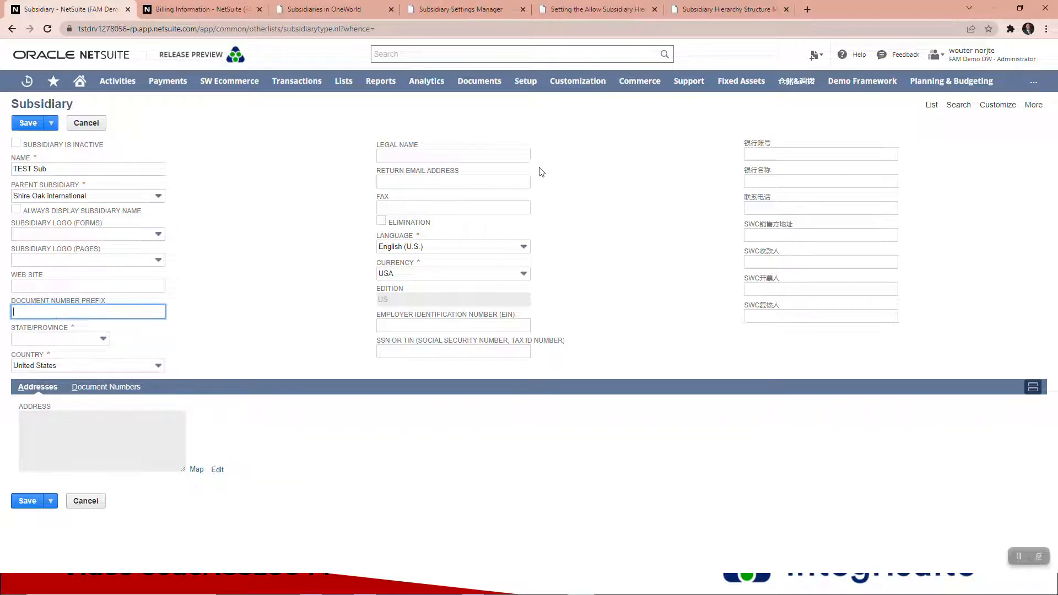
- Enter xxxx as the new subsidiary's document number prefix
{"action": "left_click", "coordinate": [524, 80]}
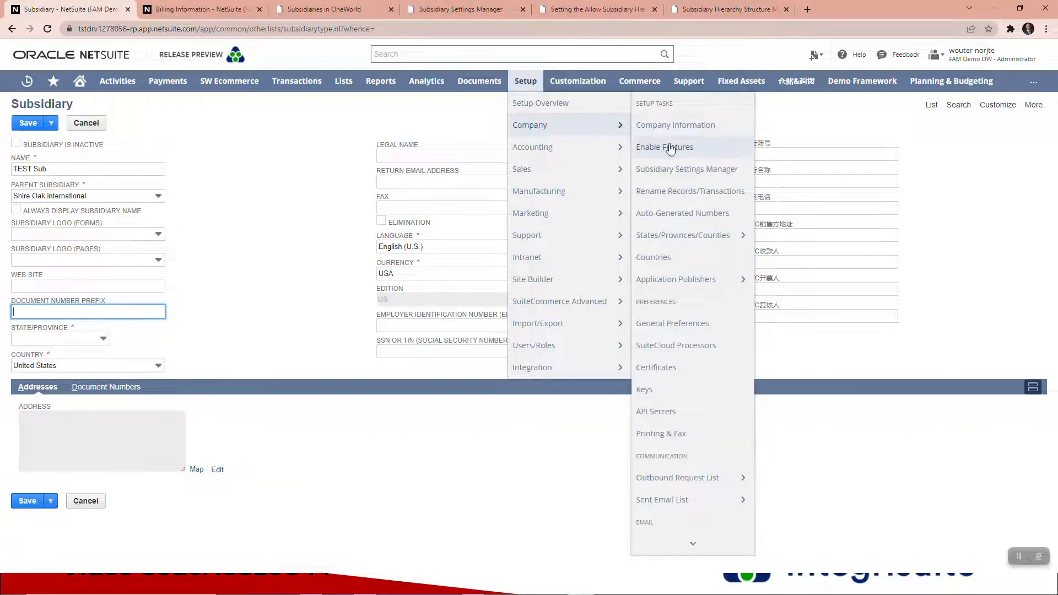
{"action": "mouse_move", "coordinate": [682, 213]}
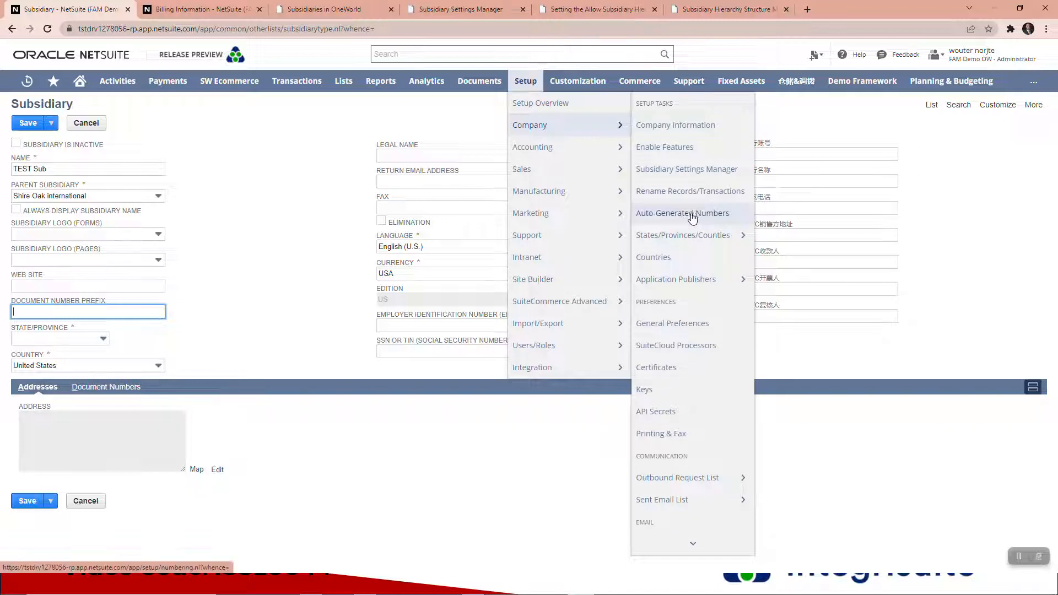
{"action": "left_click", "coordinate": [88, 311]}
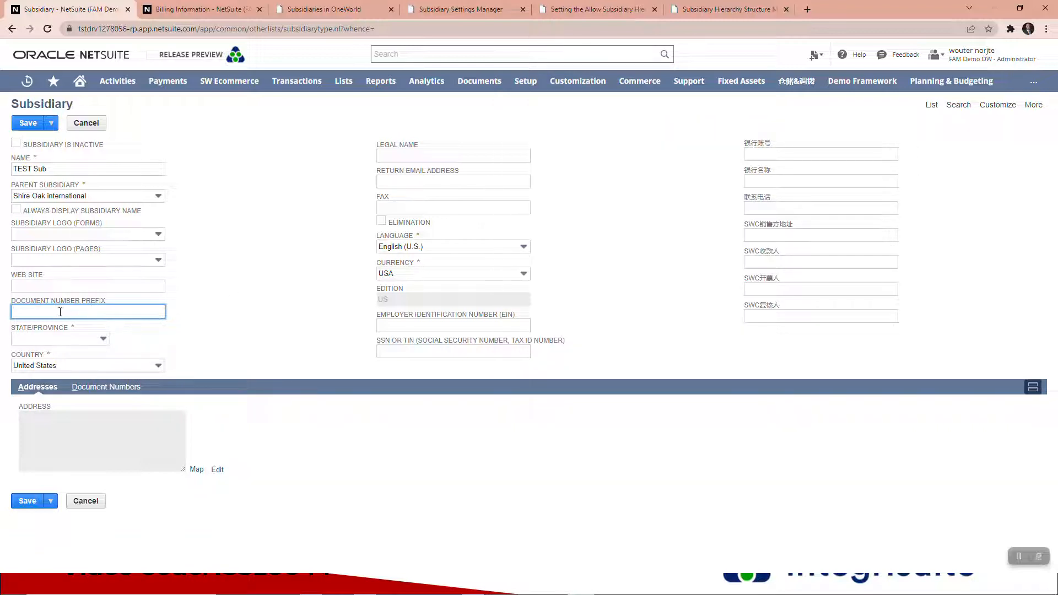
{"action": "type", "text": "xxxx"}
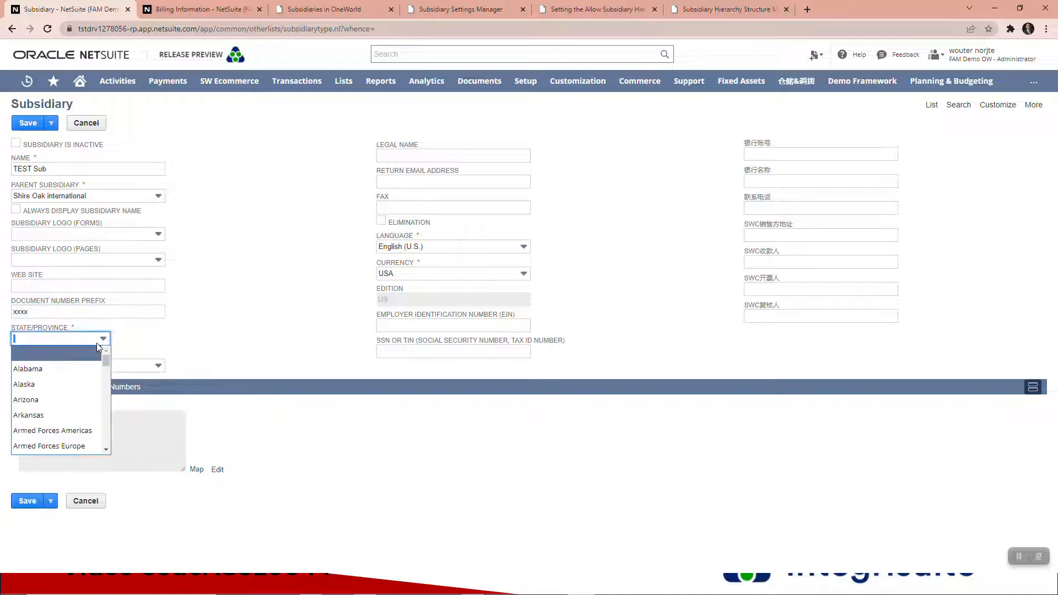
- Choose Alabama as the subsidiary's state, with country United States and currency USA
{"action": "left_click", "coordinate": [27, 368]}
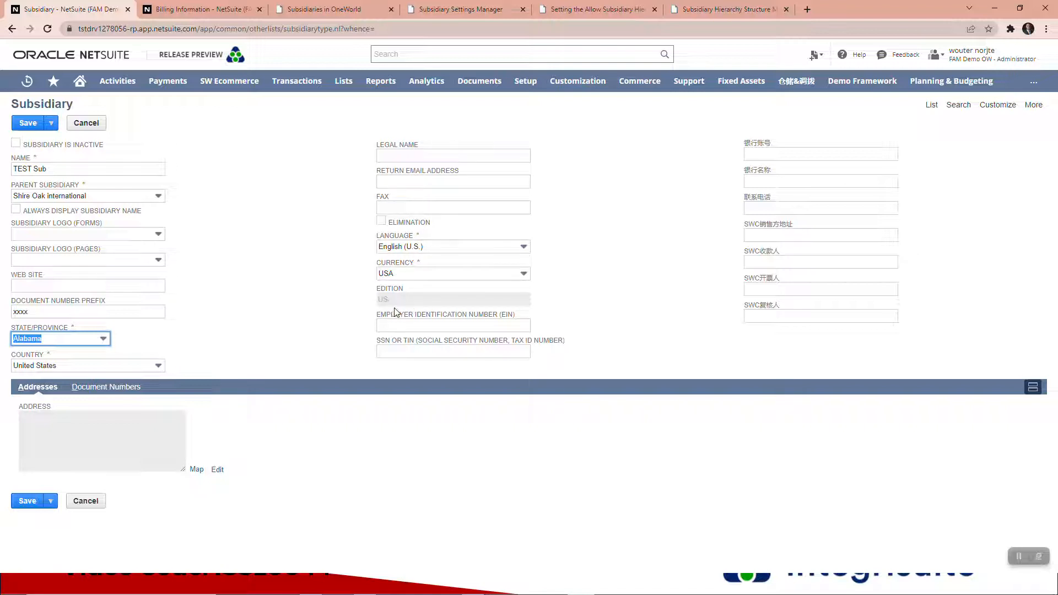
{"action": "mouse_move", "coordinate": [419, 302]}
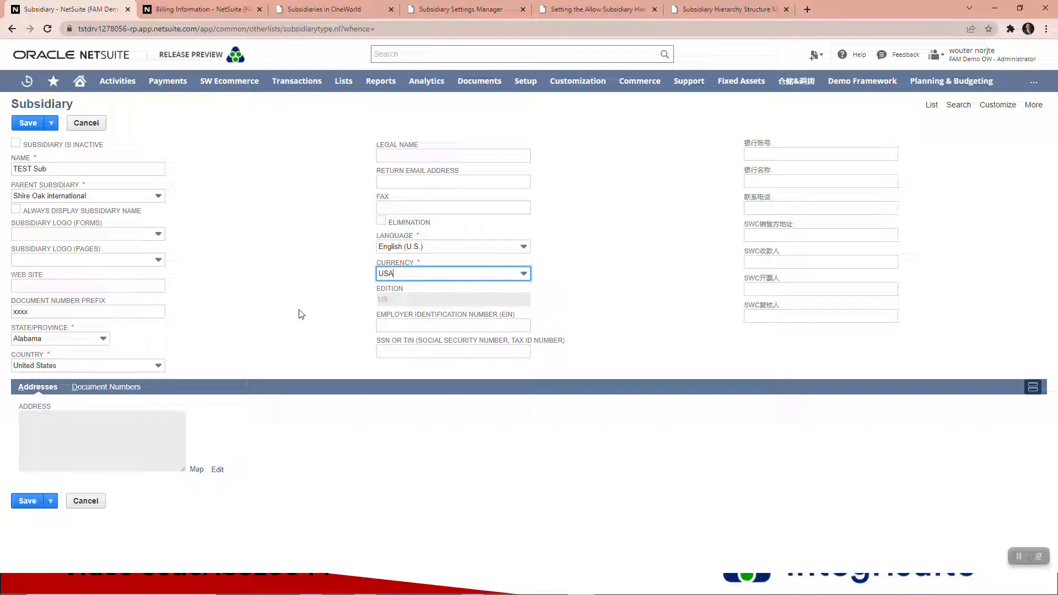
{"action": "mouse_move", "coordinate": [337, 262]}
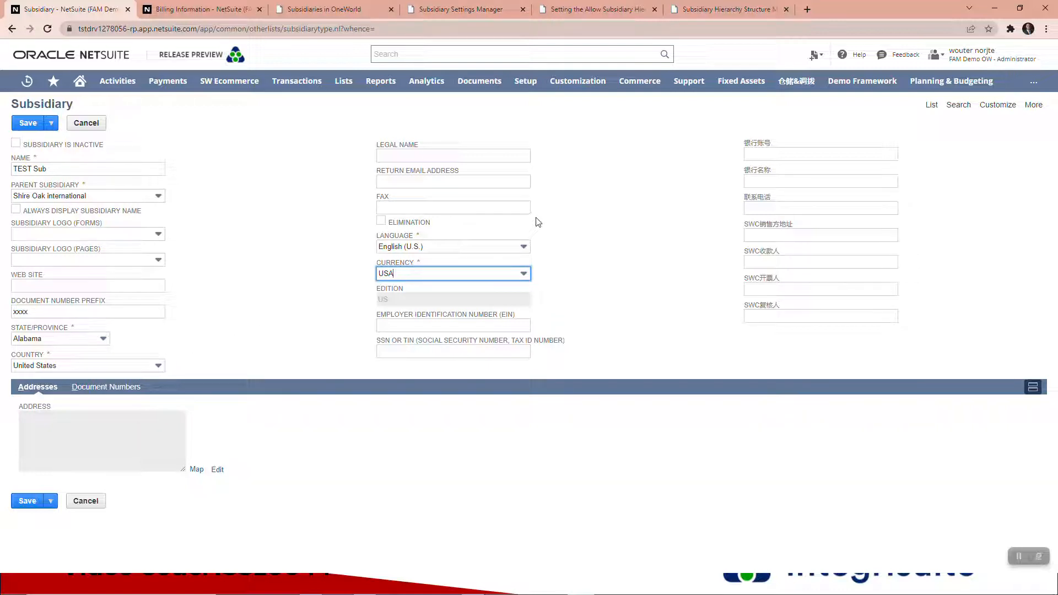
{"action": "mouse_move", "coordinate": [722, 176]}
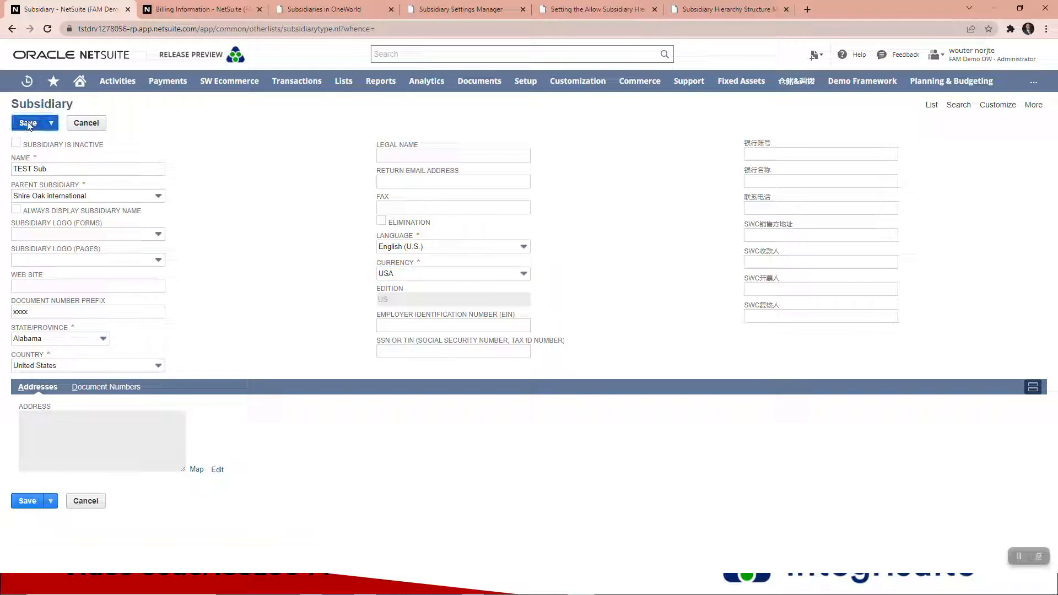
- Save TEST Sub so it appears as the eighth subsidiary with Alabama, United States
{"action": "left_click", "coordinate": [27, 122]}
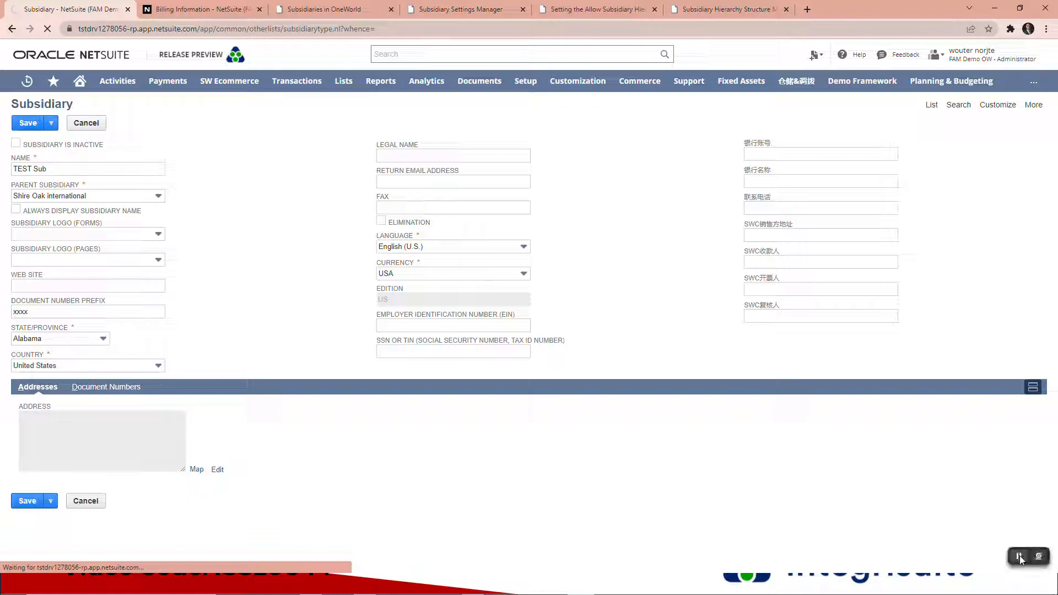
{"action": "left_click", "coordinate": [26, 122]}
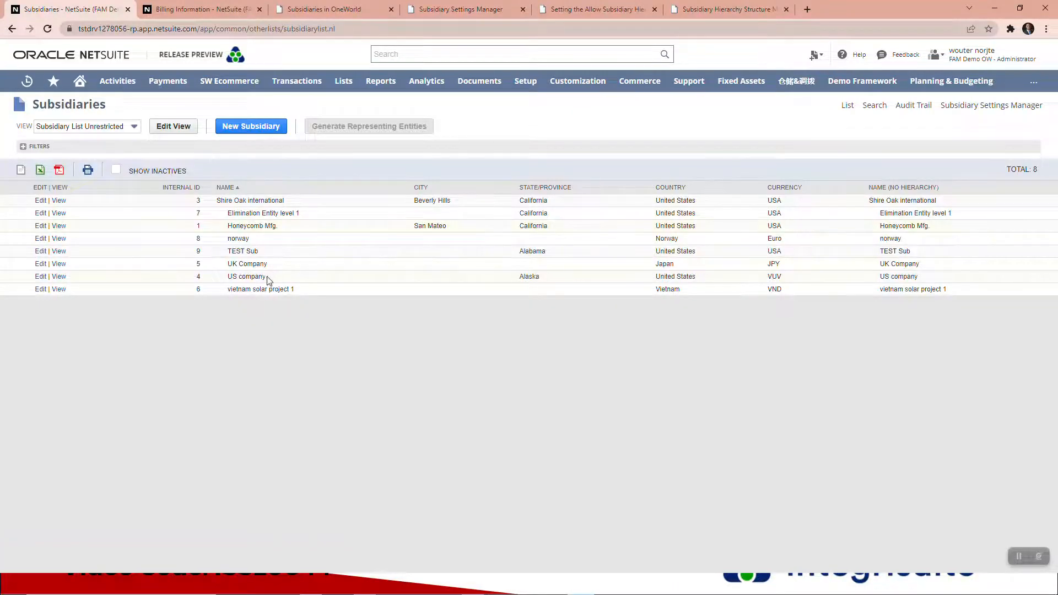
{"action": "mouse_move", "coordinate": [295, 255]}
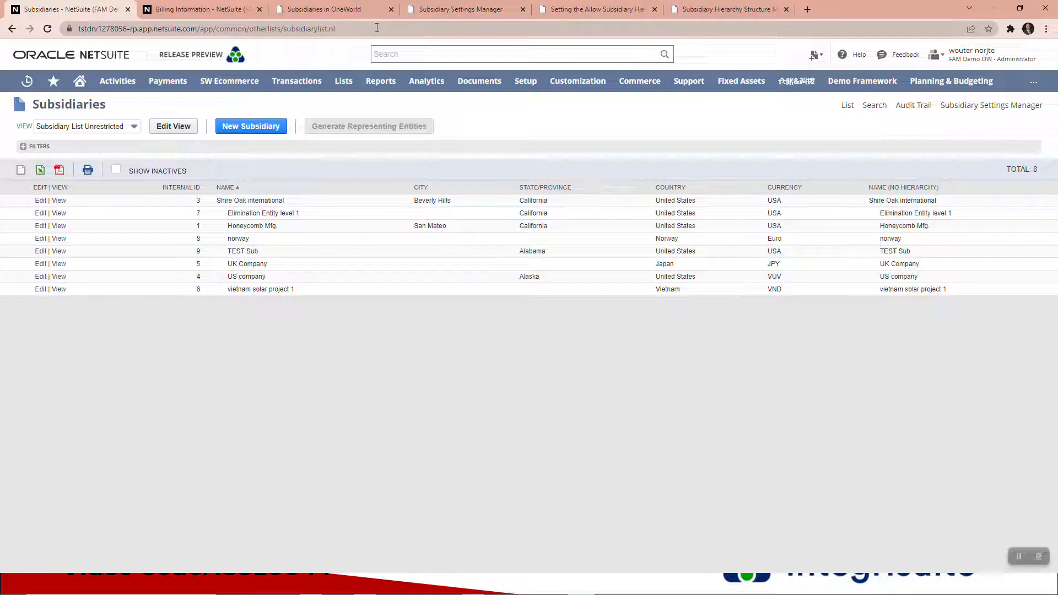
{"action": "left_click", "coordinate": [465, 9]}
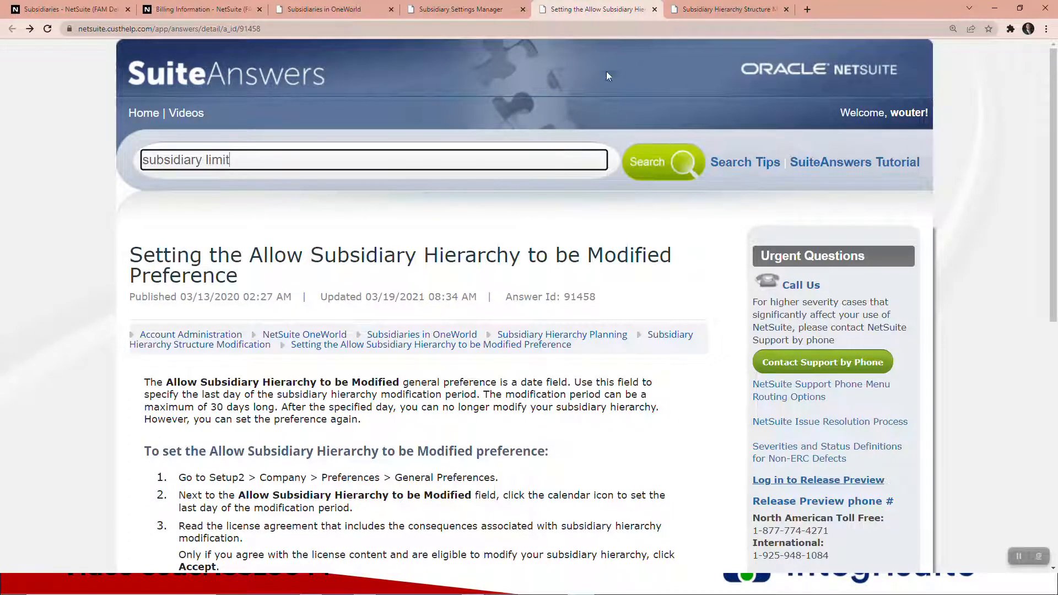
{"action": "scroll", "scroll_direction": "down", "scroll_amount": 3}
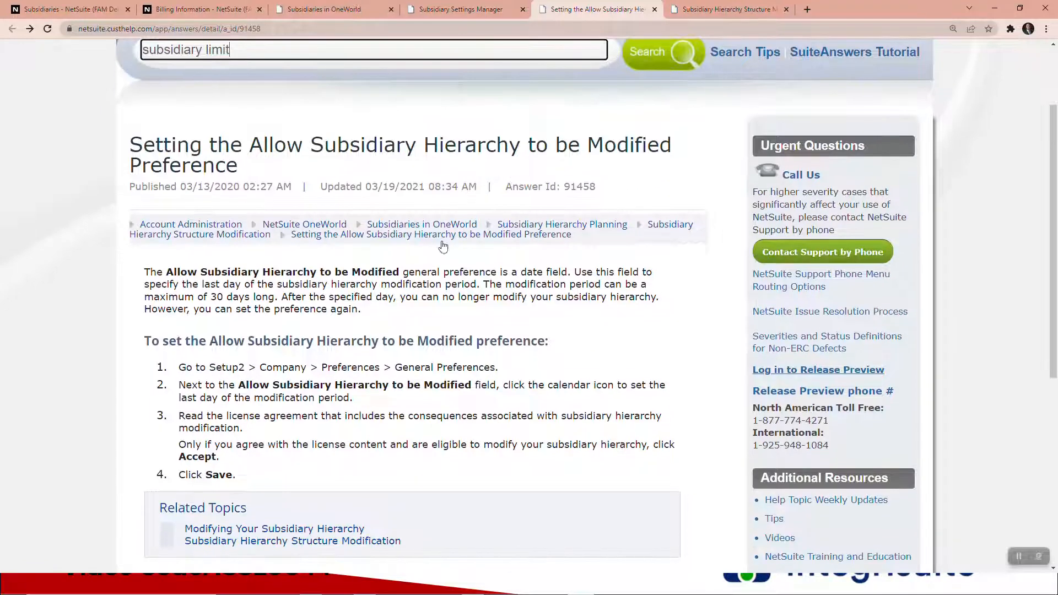
{"action": "left_click", "coordinate": [68, 9]}
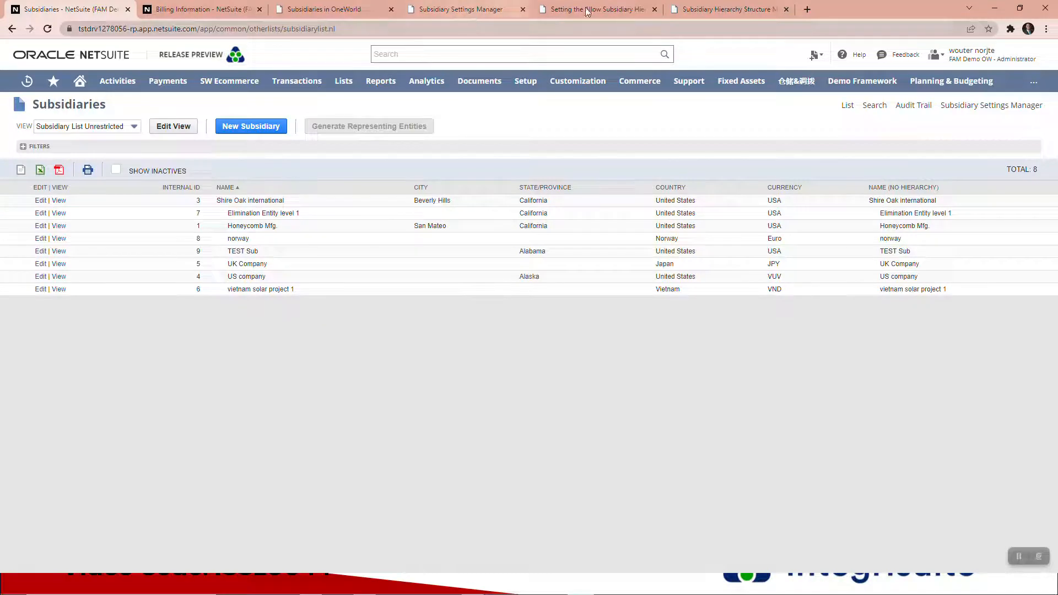
- Read the SuiteAnswers 'Subsidiary Hierarchy Structure Modification' article's license text on consequences
{"action": "left_click", "coordinate": [597, 9]}
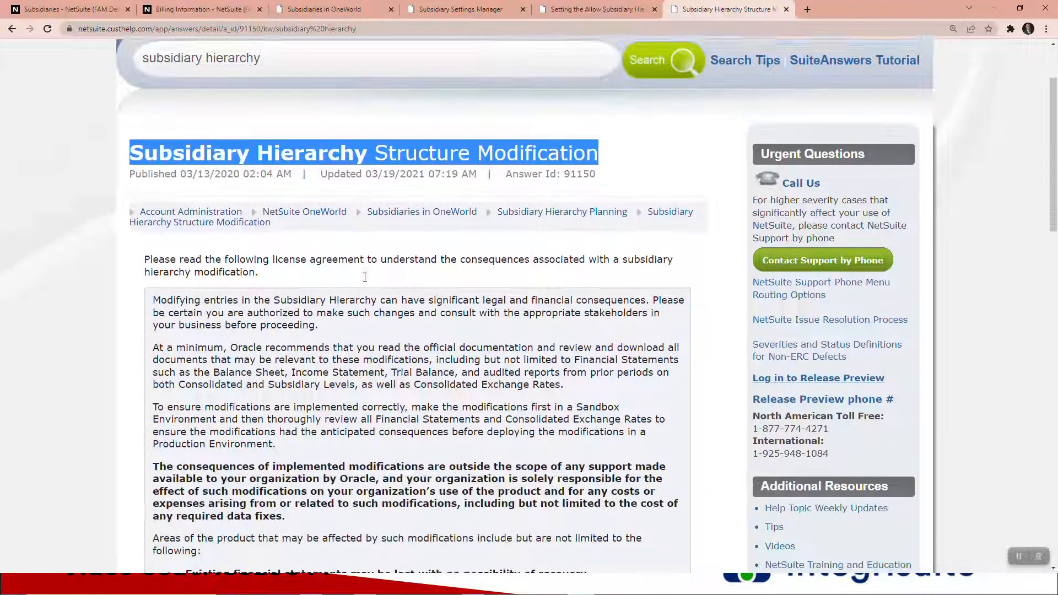
{"action": "scroll", "scroll_direction": "down", "scroll_amount": 3}
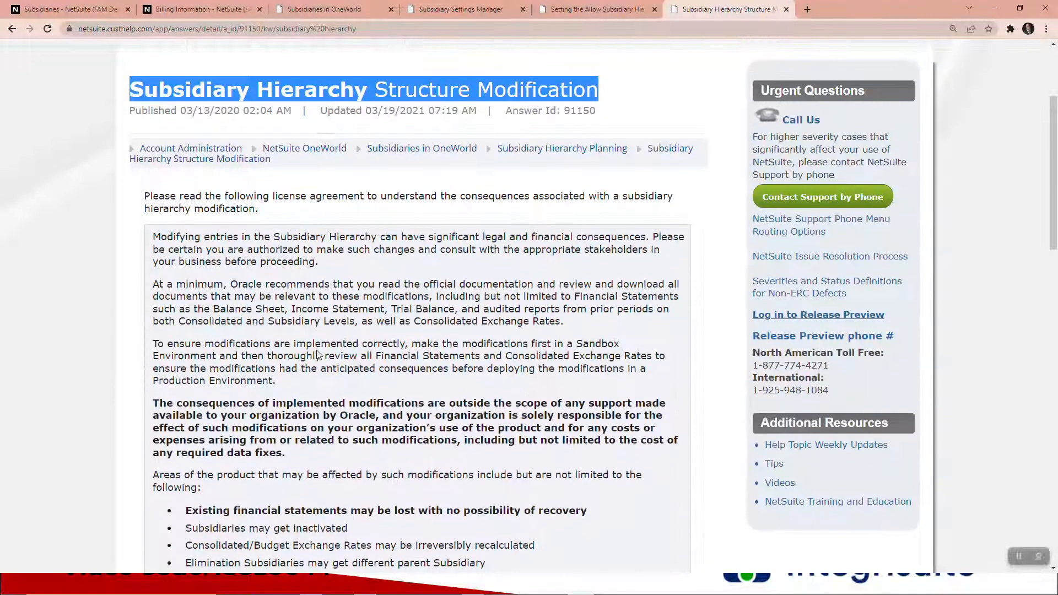
- Return to the NetSuite subsidiaries list showing eight entries including TEST Sub
{"action": "left_click", "coordinate": [67, 8]}
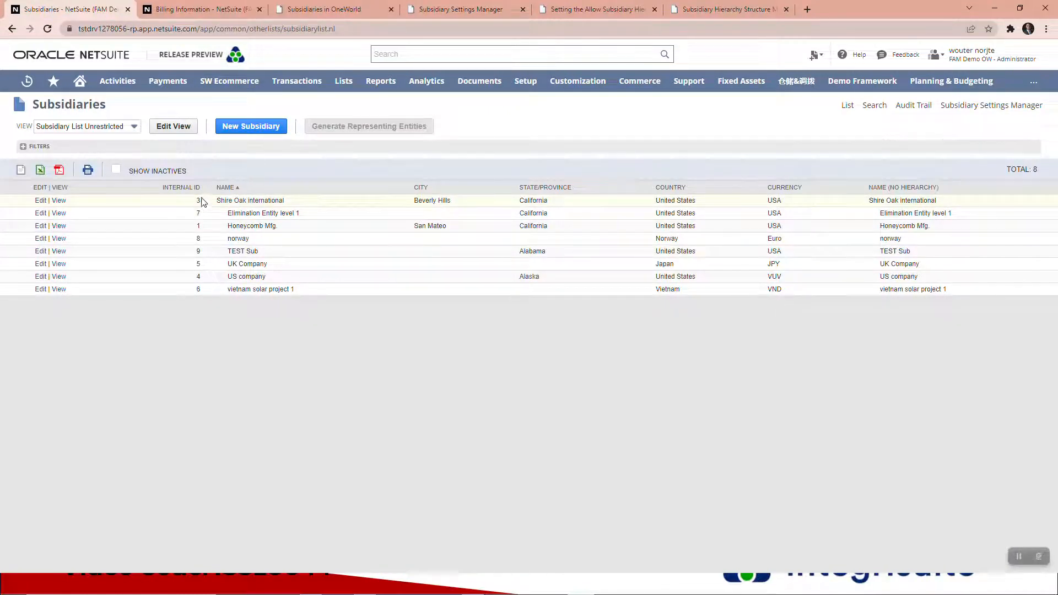
{"action": "mouse_move", "coordinate": [549, 125]}
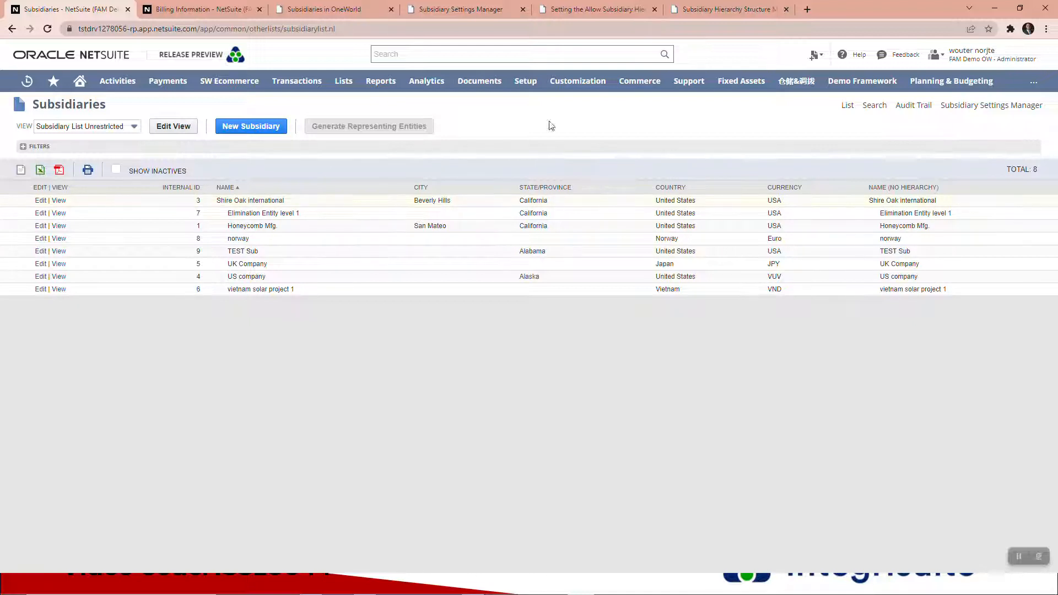